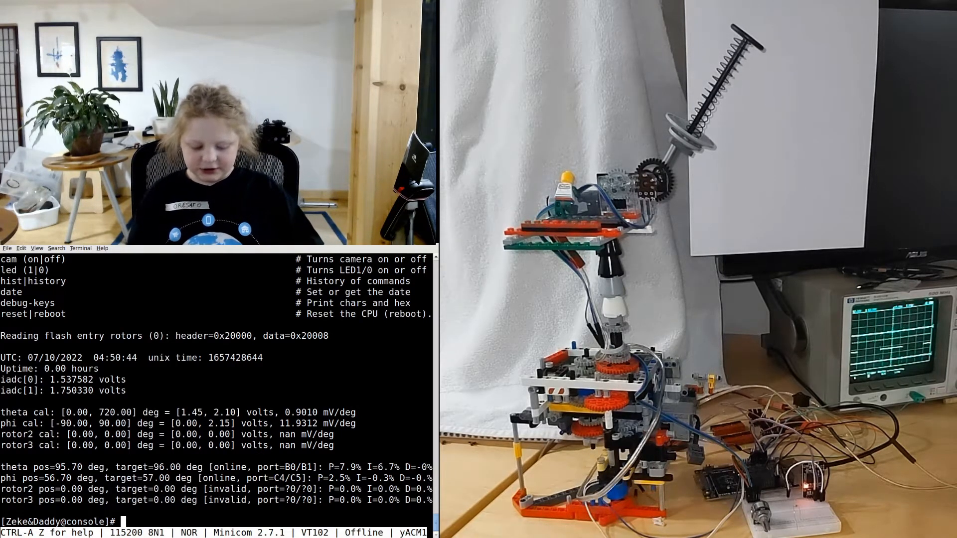
type("sat lol")
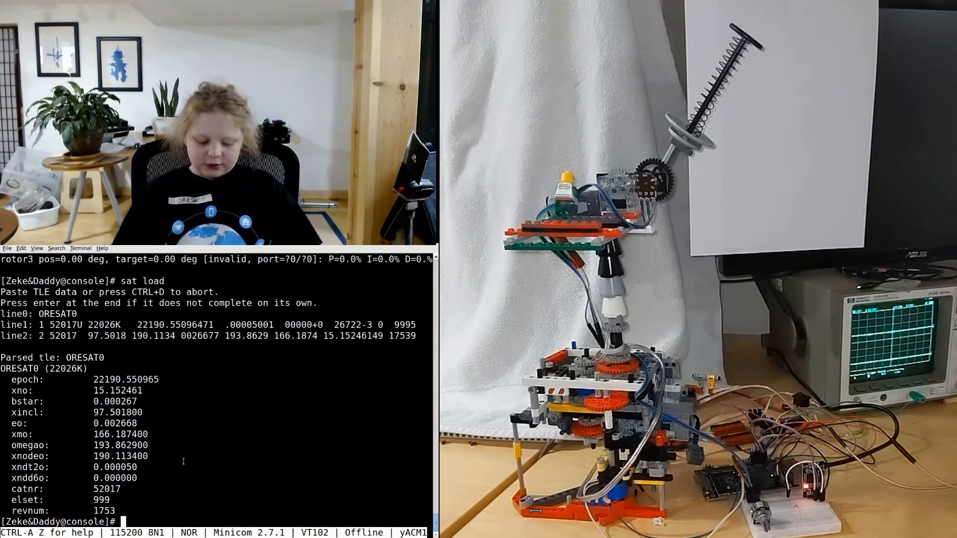
type("sat pa")
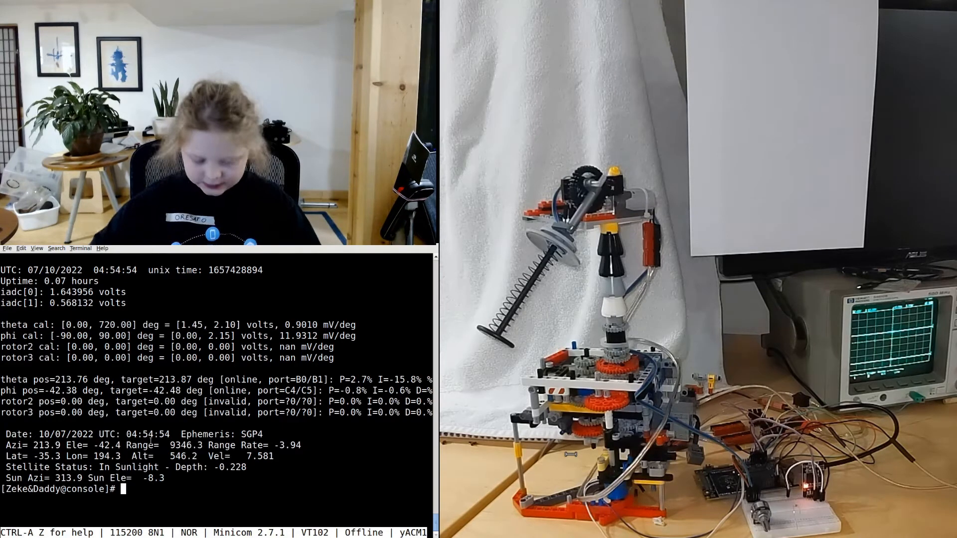
type("sat load")
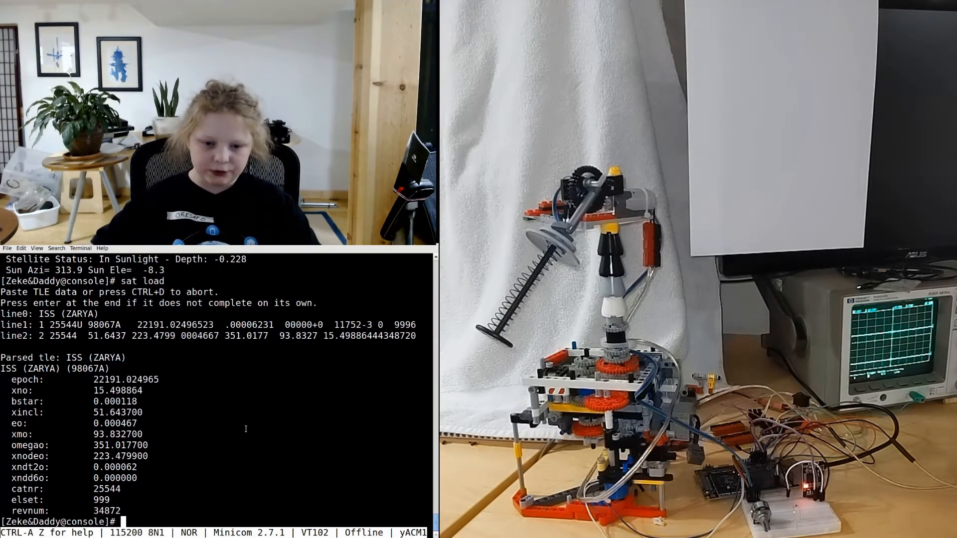
type("sat")
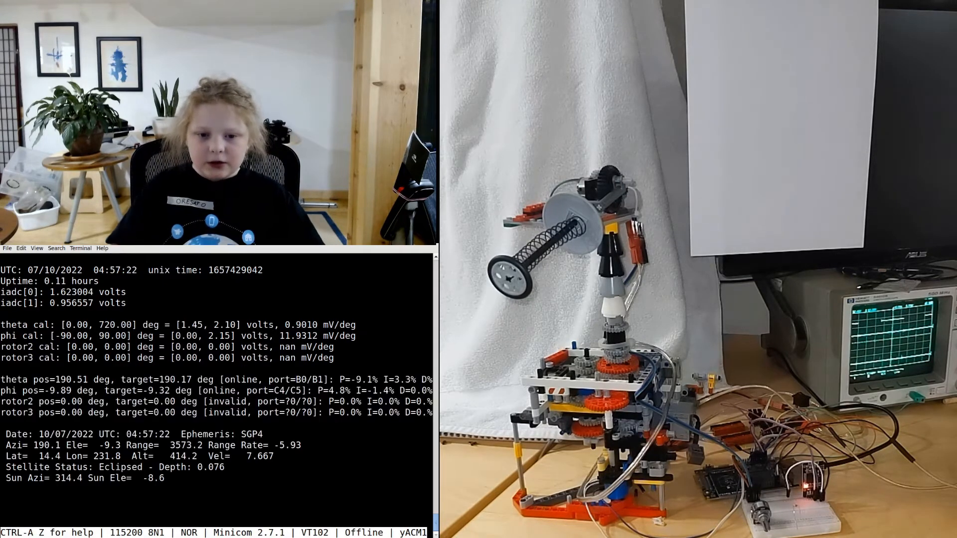
type("sat pos")
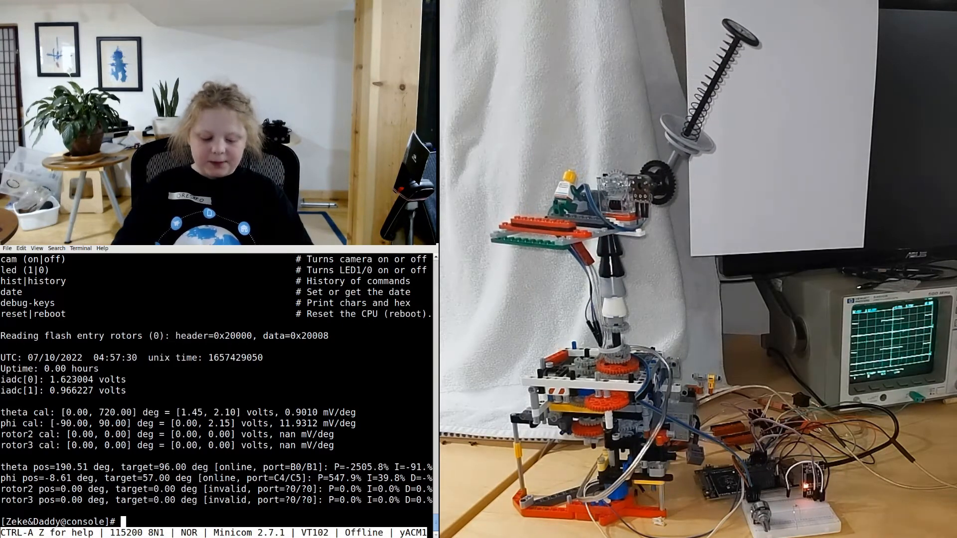
type("flash write")
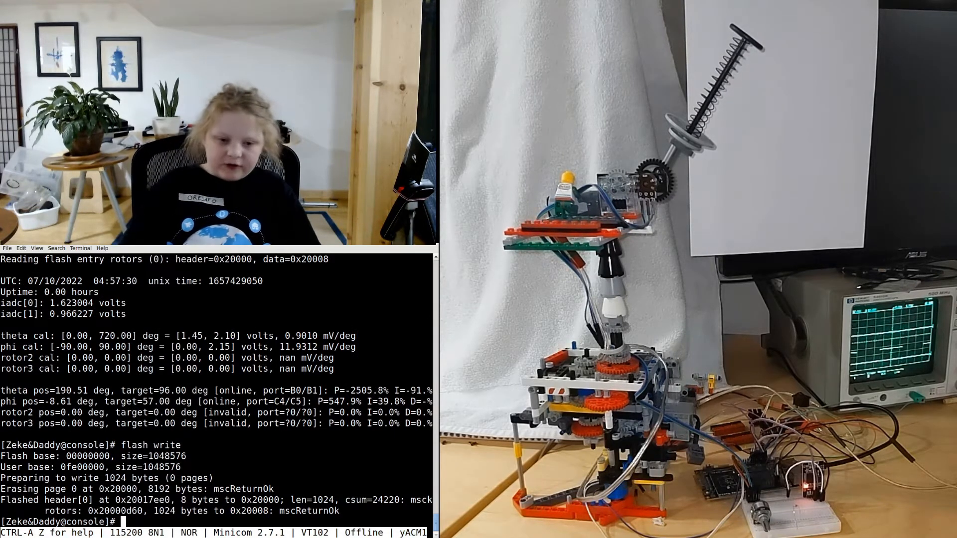
type("flas")
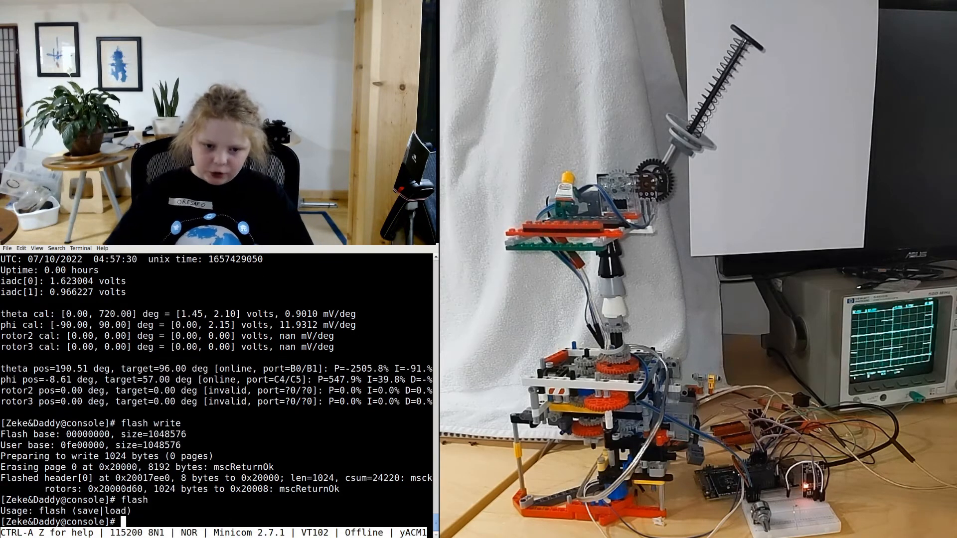
type("help[")
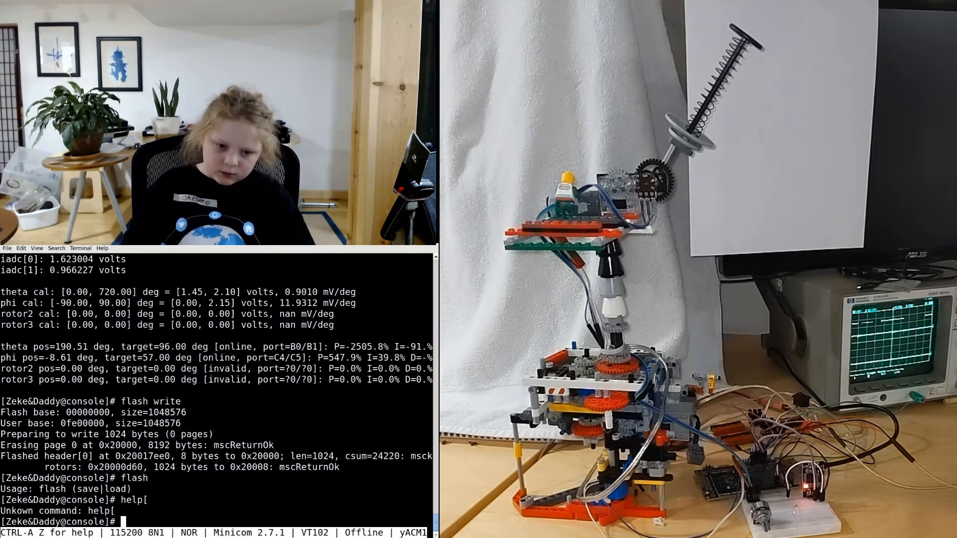
type("help[")
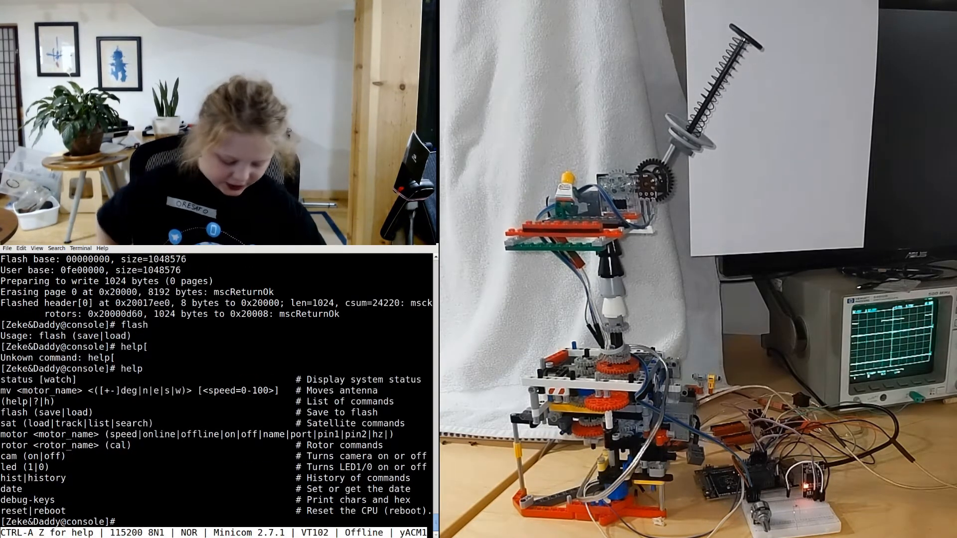
type("reset")
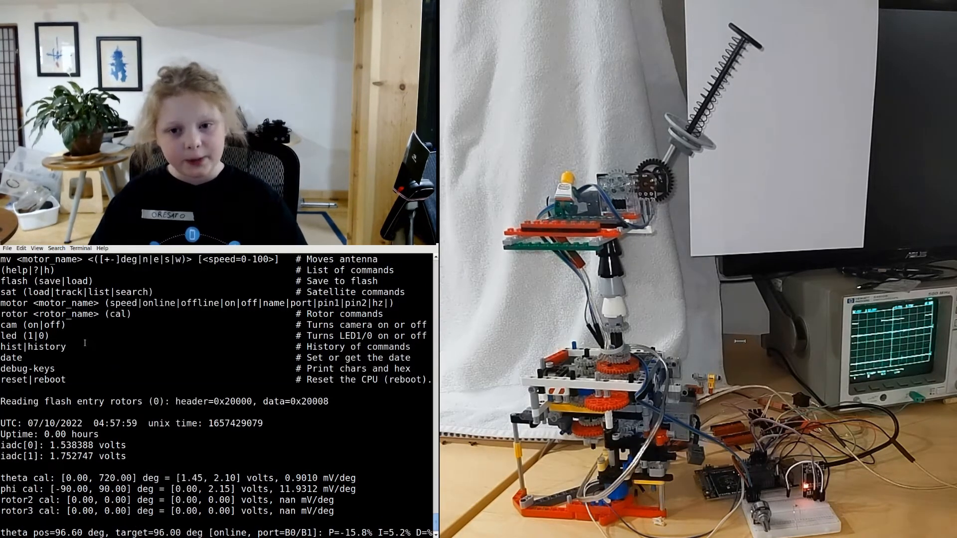
type("flash write")
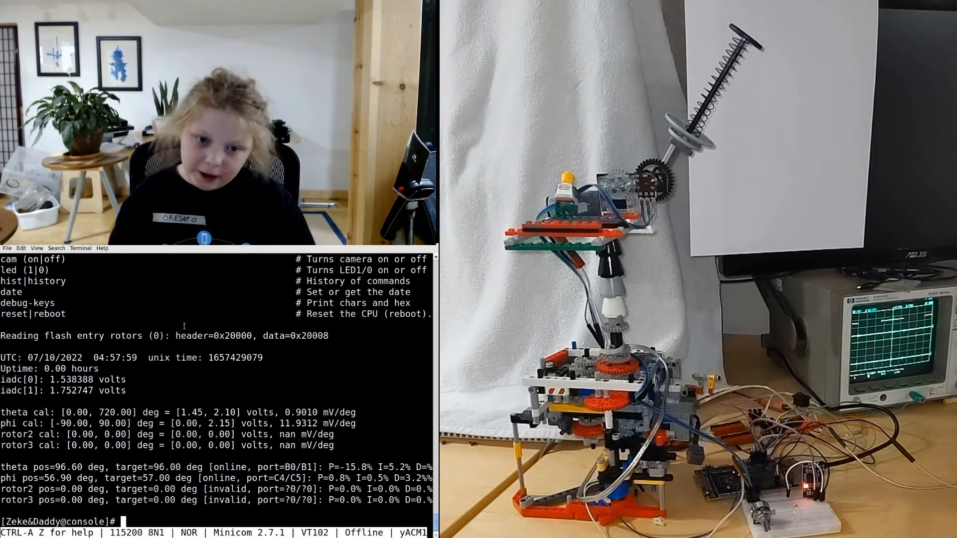
type("flash write")
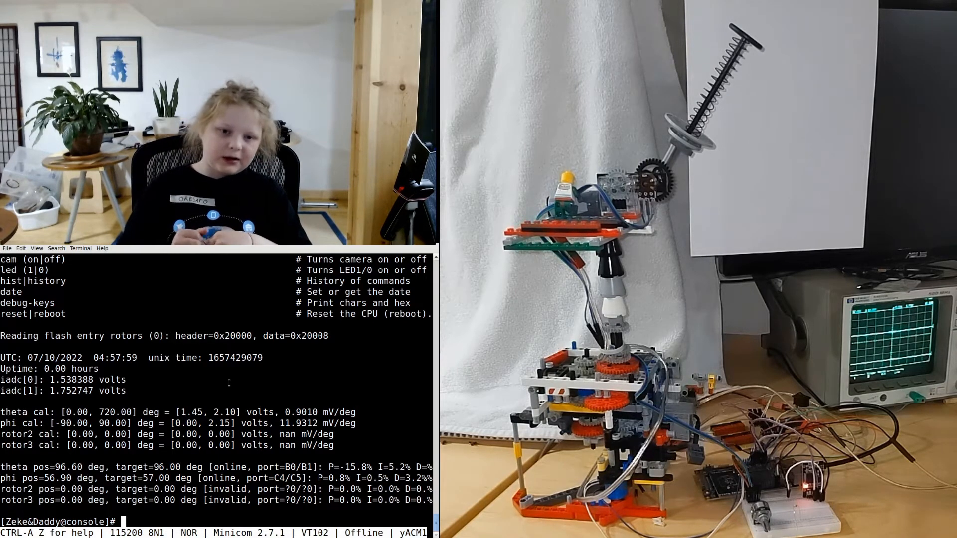
type("da")
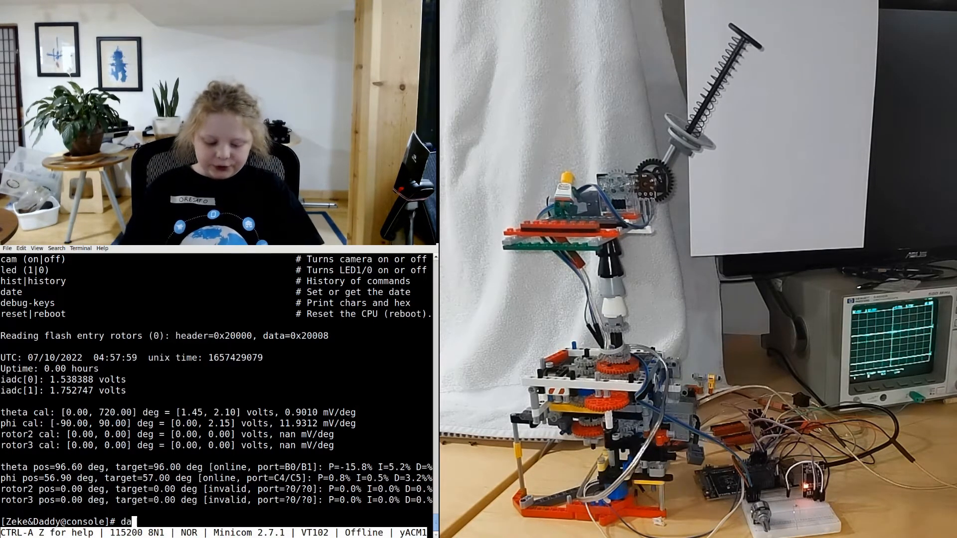
type("te")
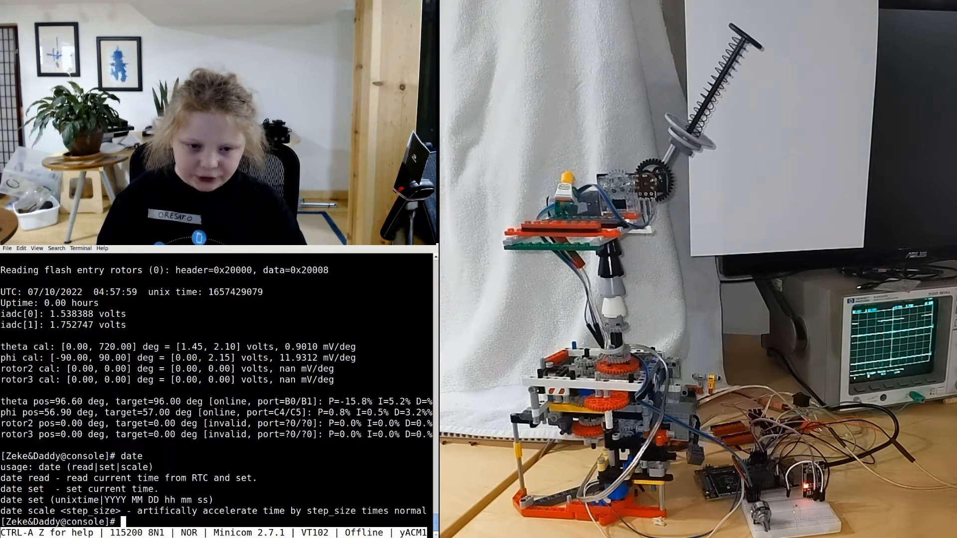
type("date read")
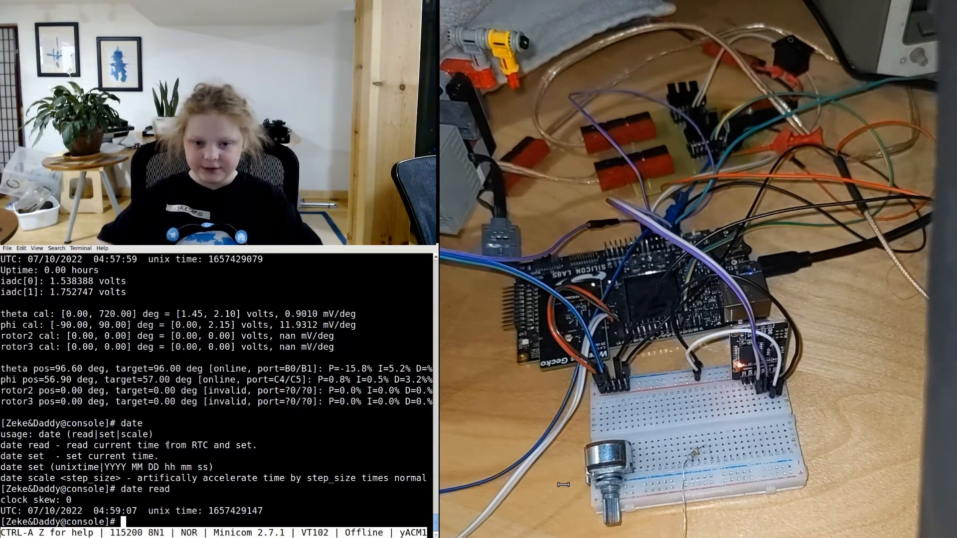
type("s")
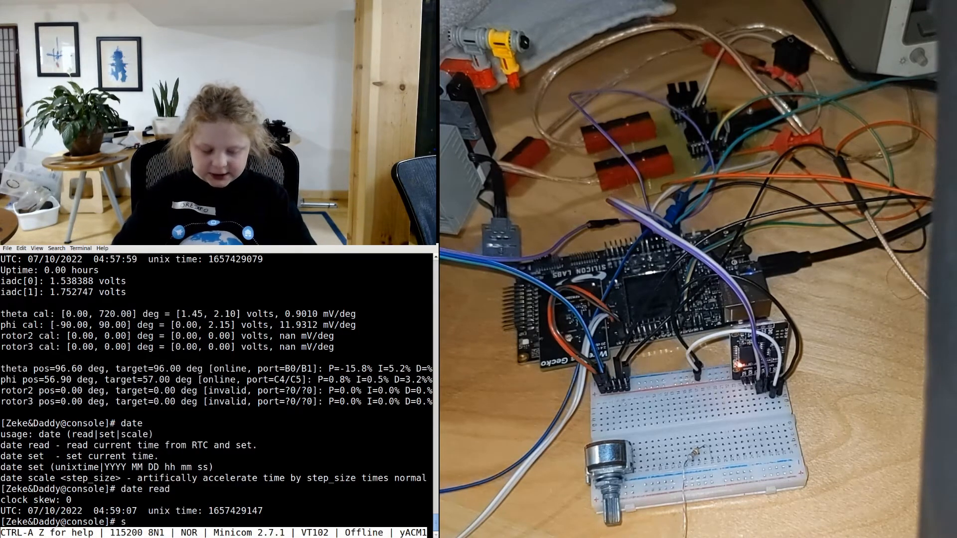
type("date")
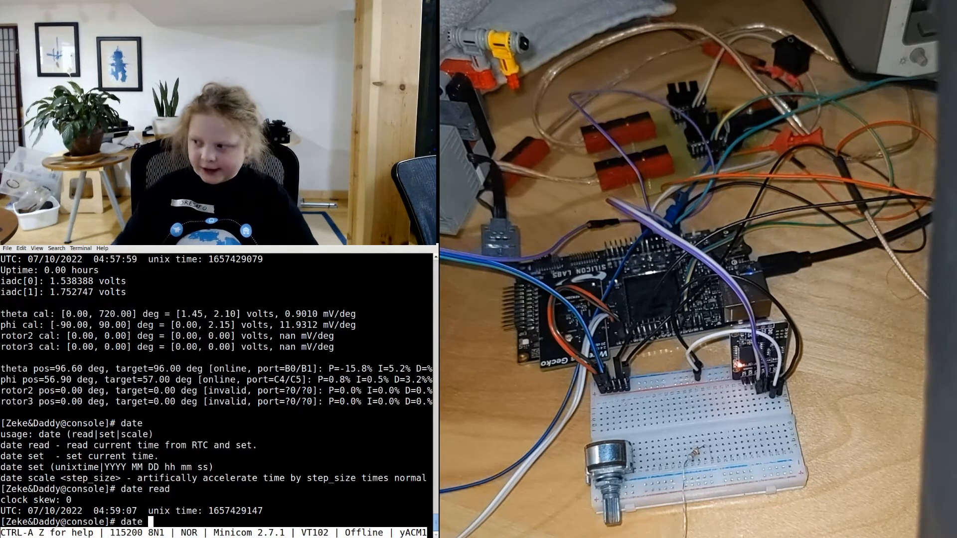
type("set")
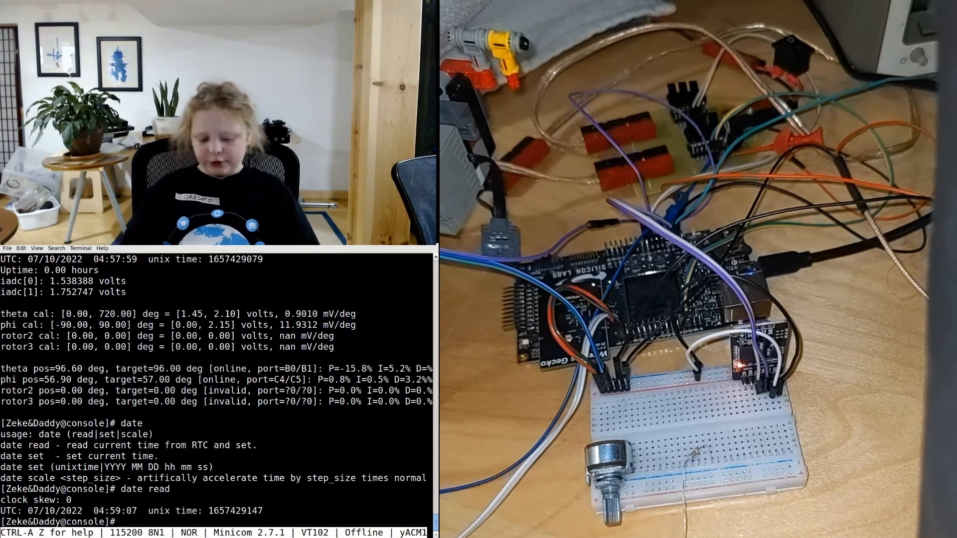
type("ro")
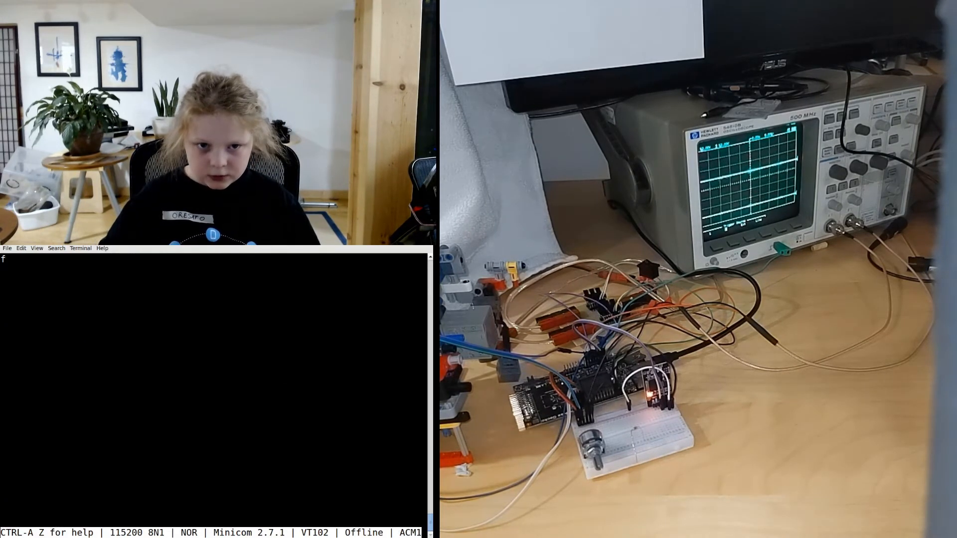
type("re")
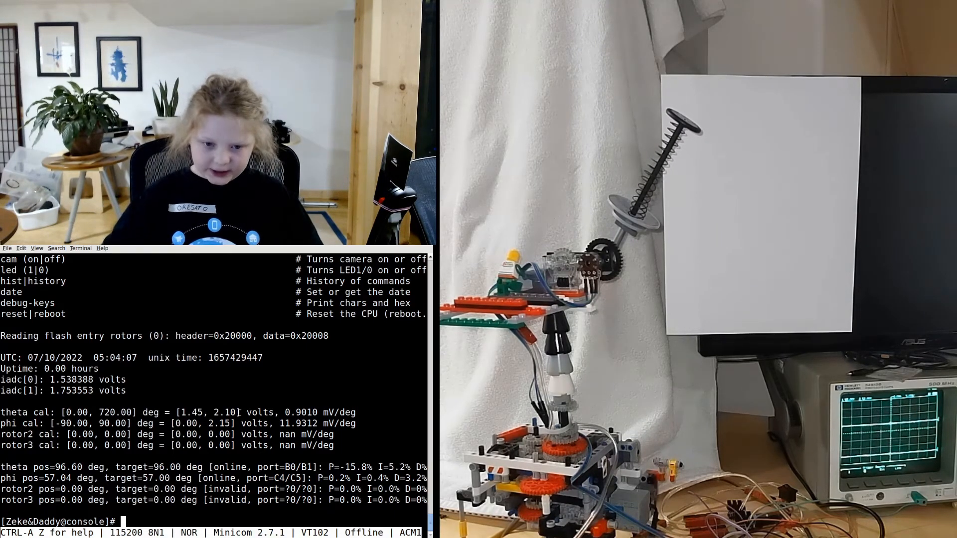
type("sat po")
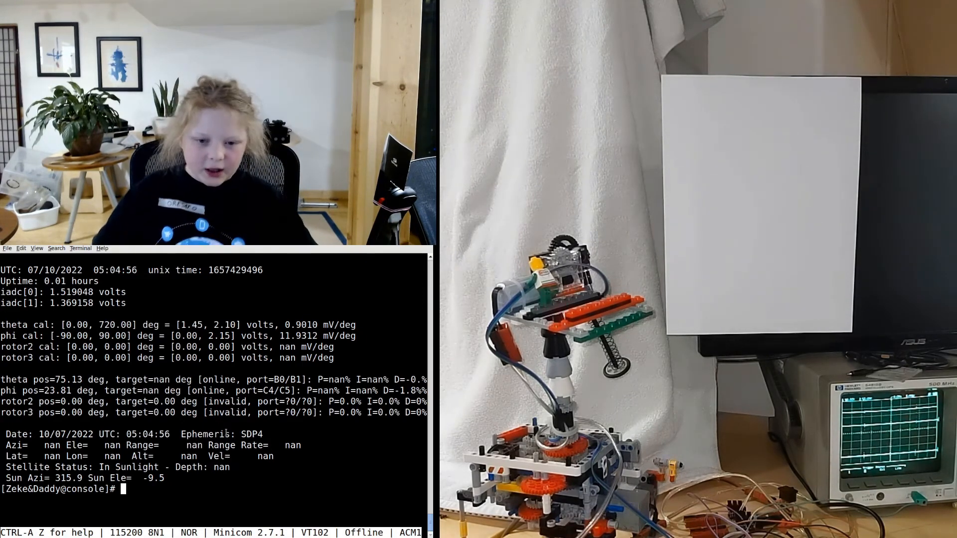
type("sat pos")
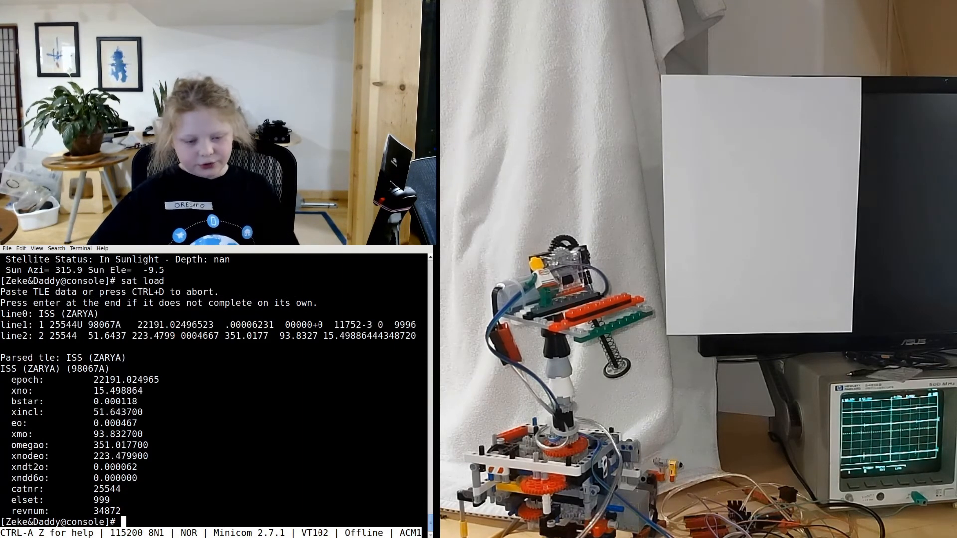
type("sat")
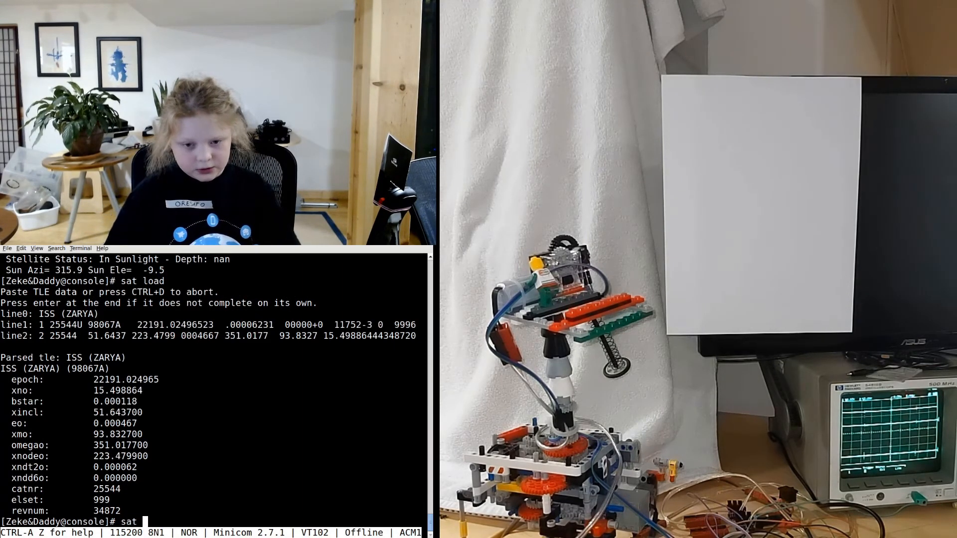